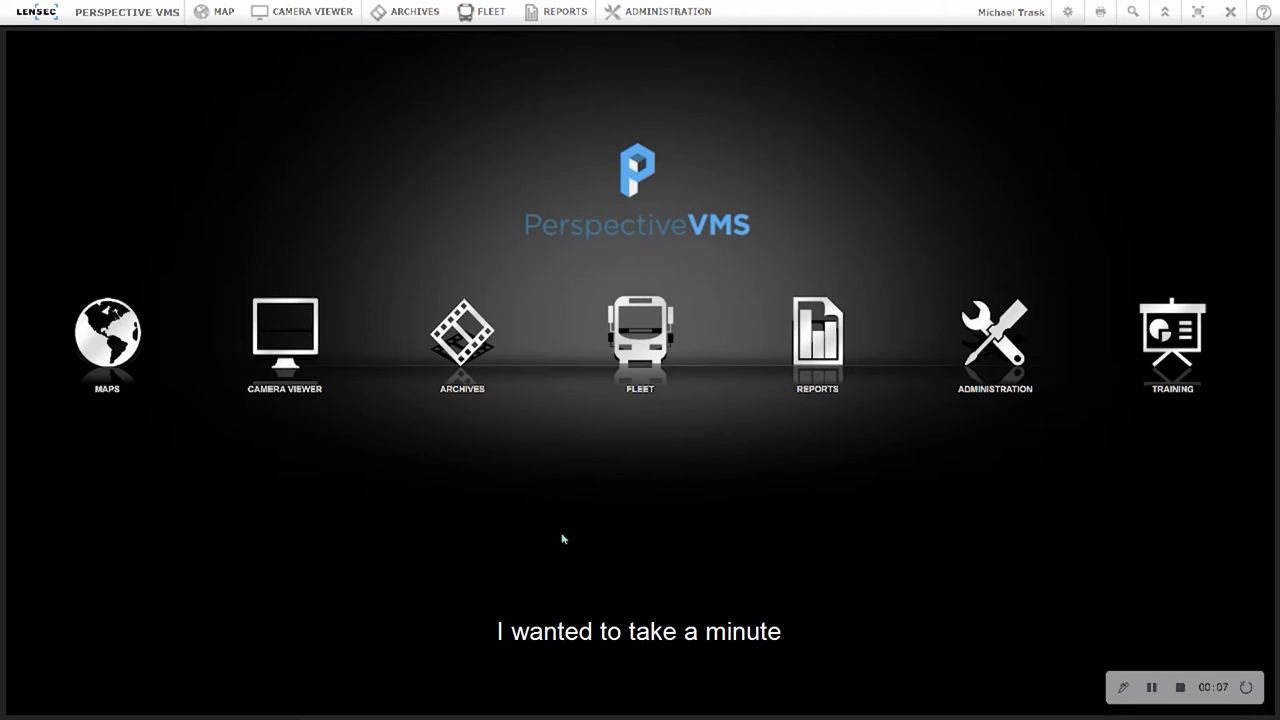
mouse_move(107, 347)
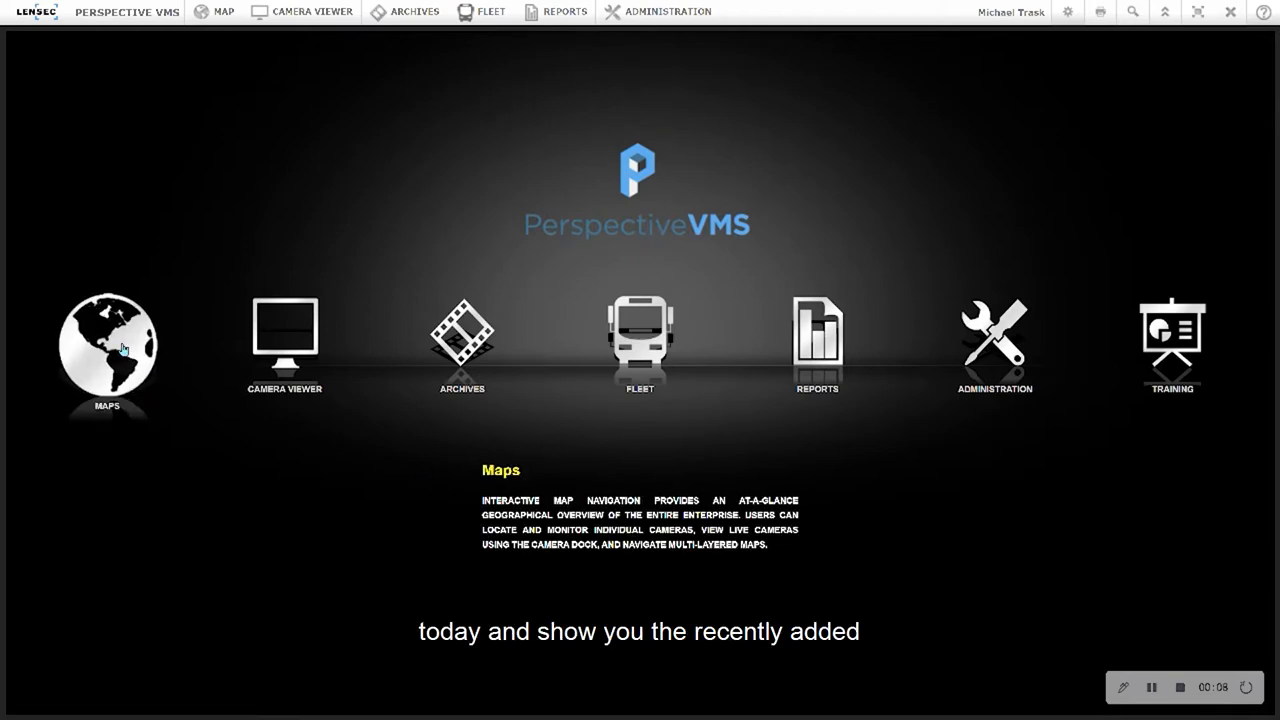
- Go into the Maps section from the Perspective VMS home screen
click(106, 345)
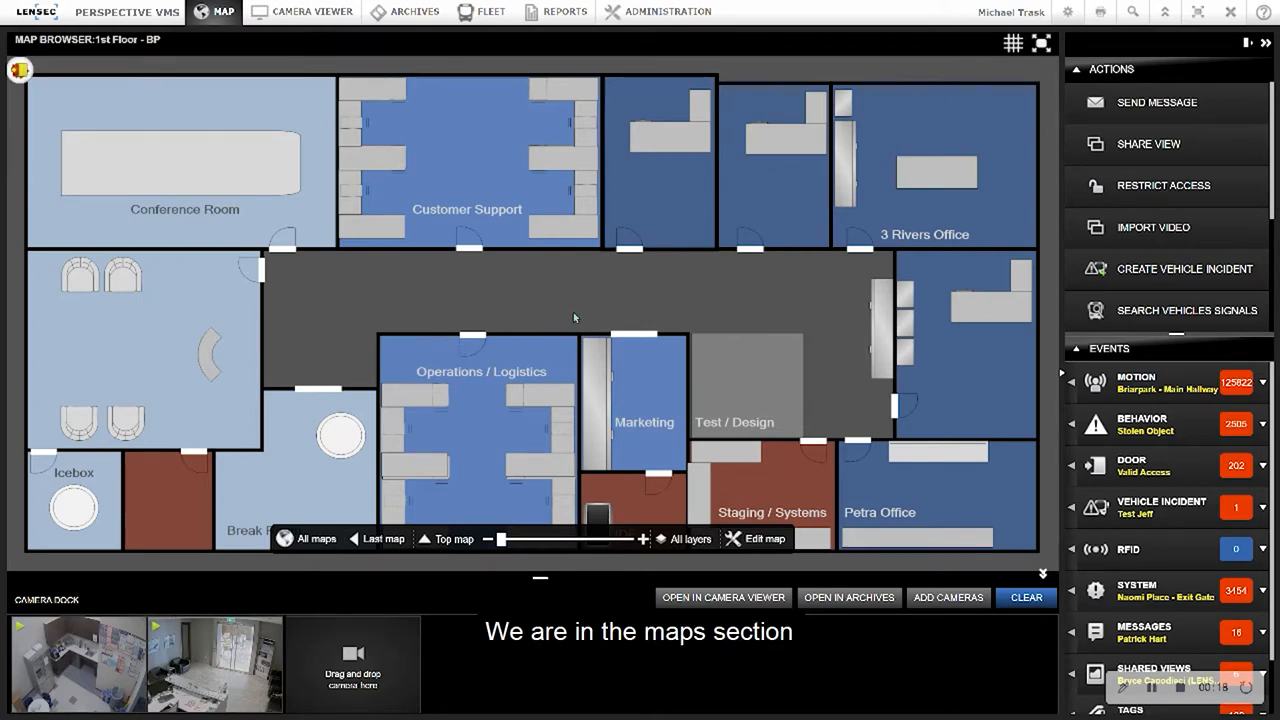
mouse_move(572, 330)
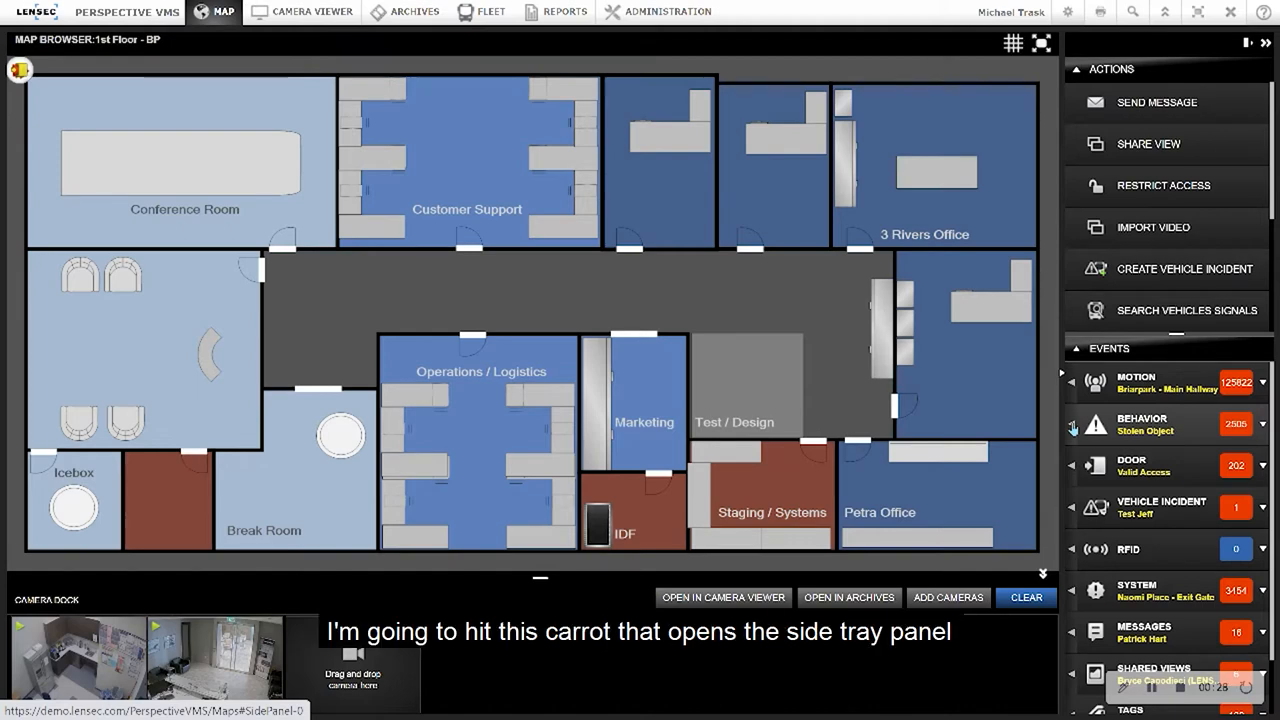
- Expand the Behavior events tray from the Events side panel
click(1094, 424)
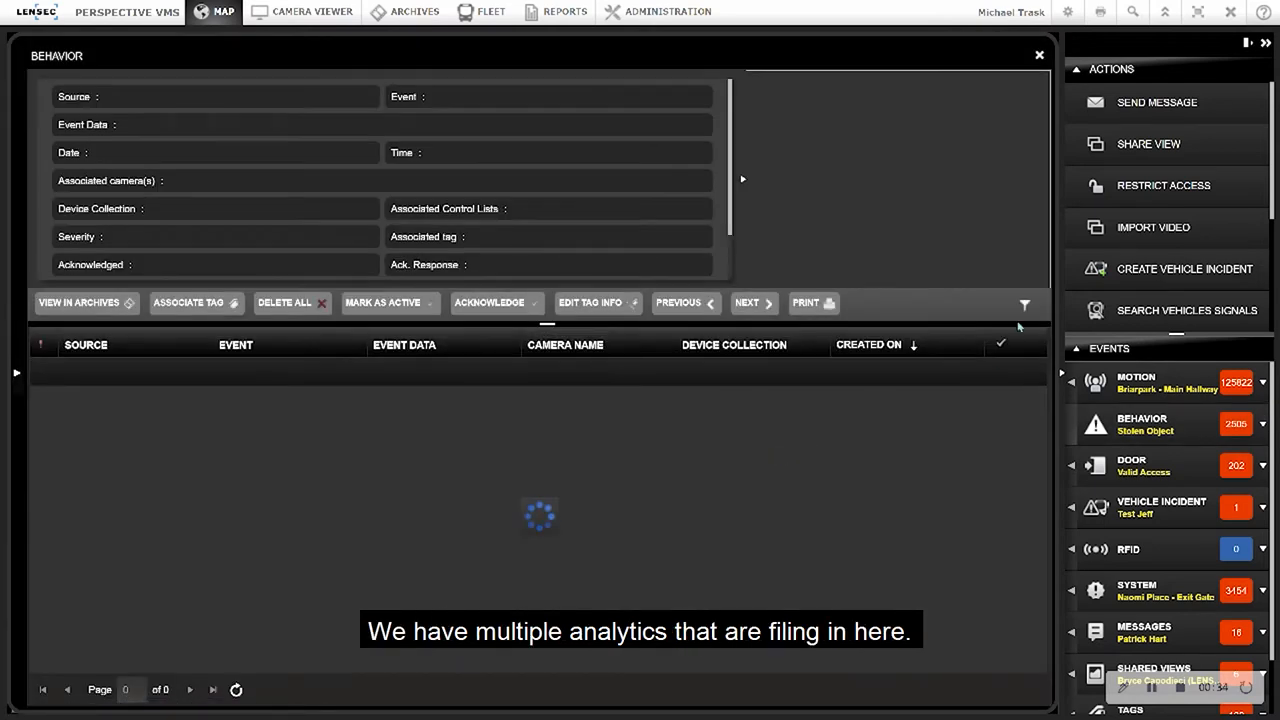
mouse_move(1024, 307)
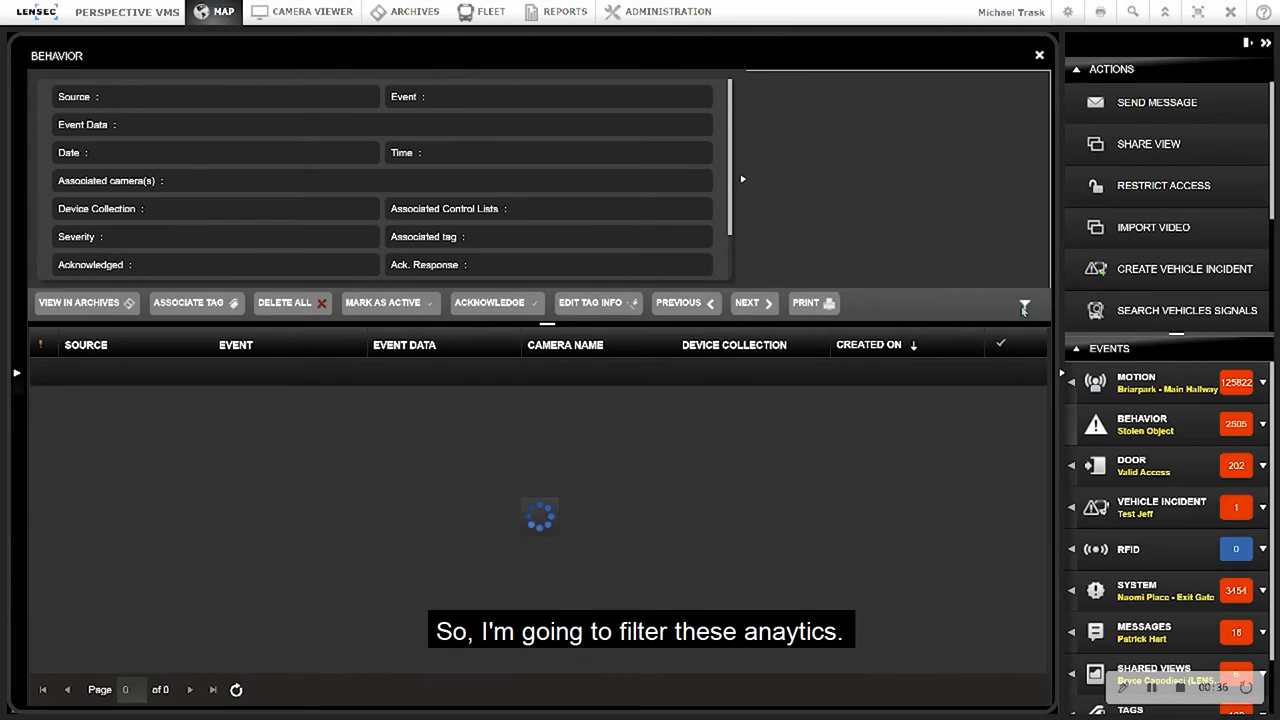
- Show the Behavior filter fields and bring up the Source dropdown of analytics
click(1024, 307)
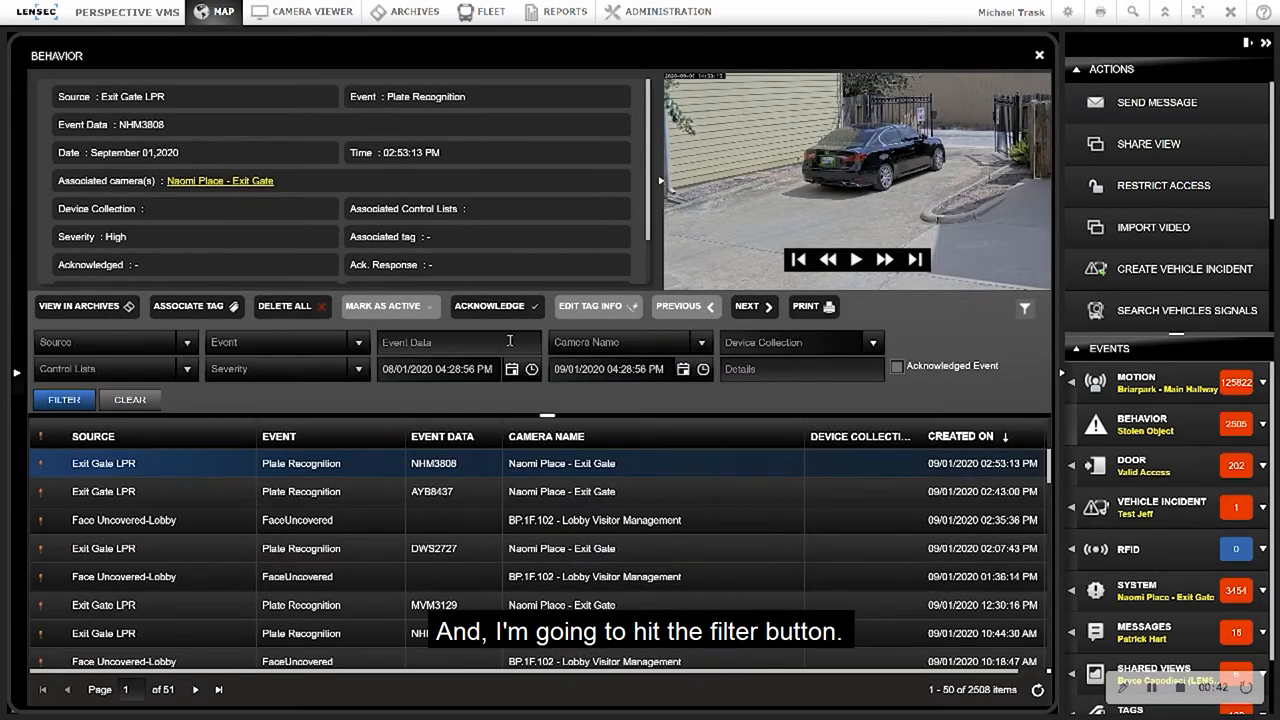
click(113, 342)
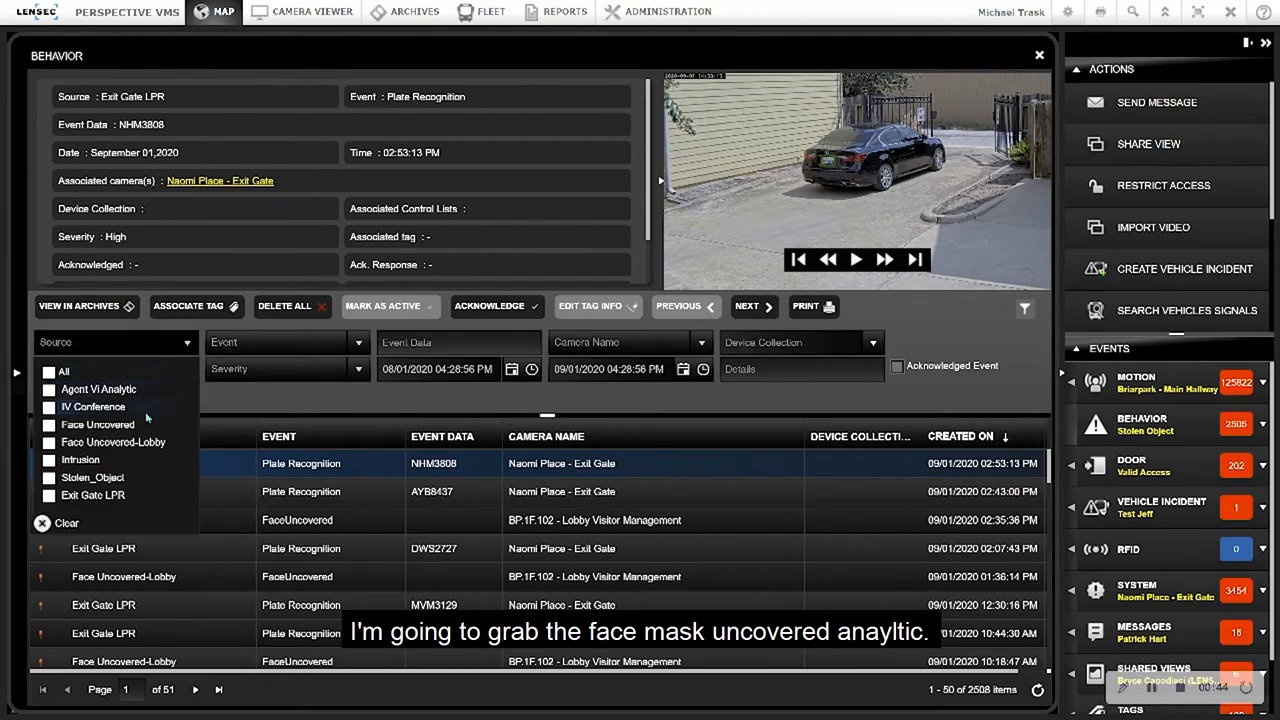
- Filter the Behavior events to the Face Uncovered source, narrowing them to nine
click(97, 424)
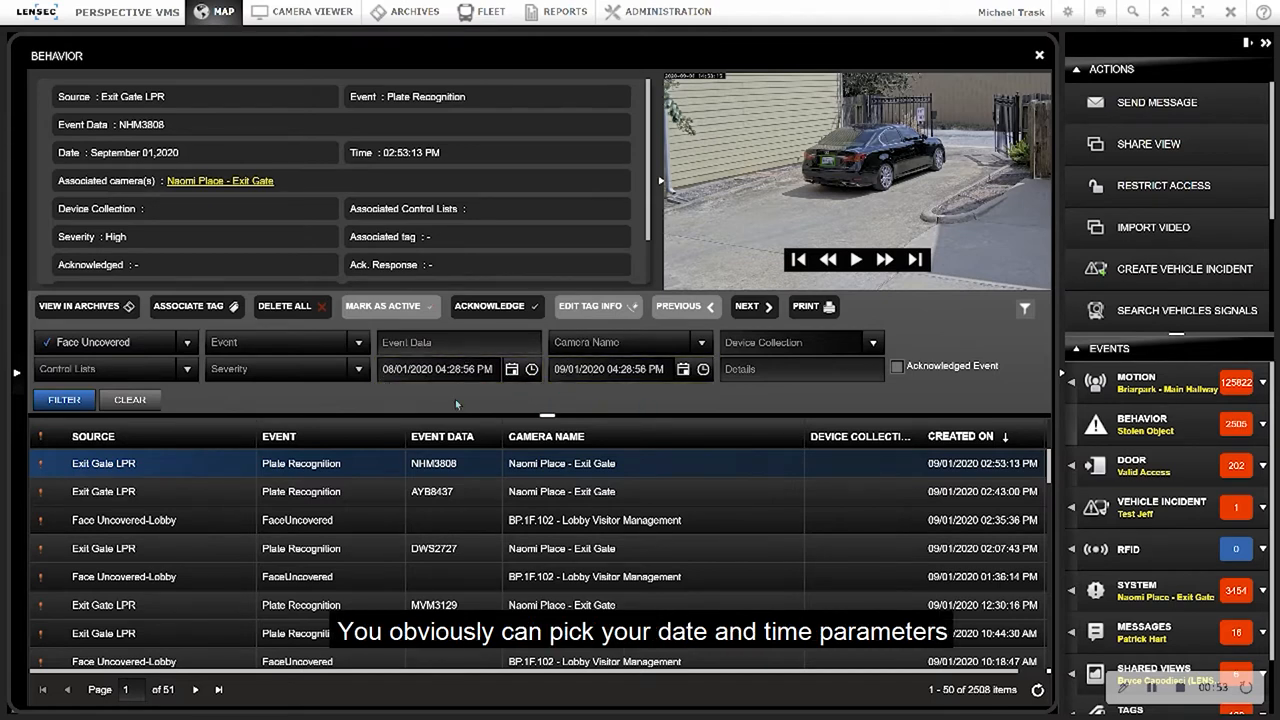
click(63, 399)
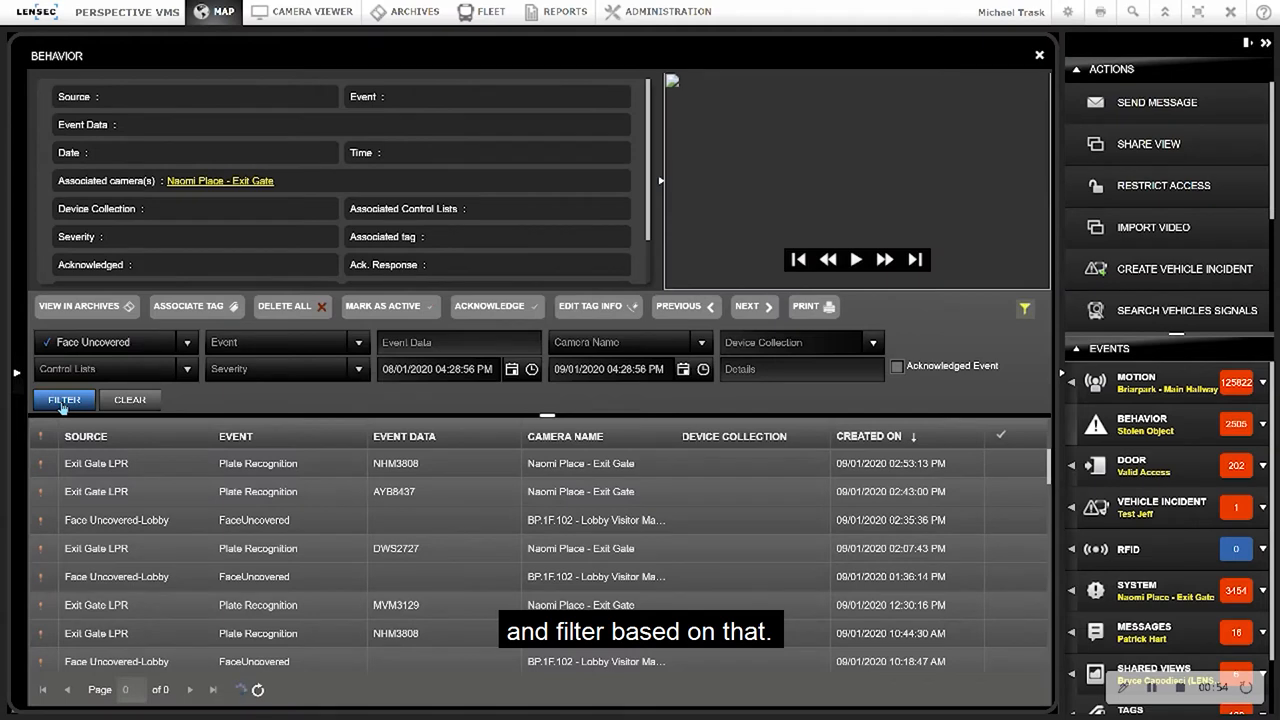
click(64, 399)
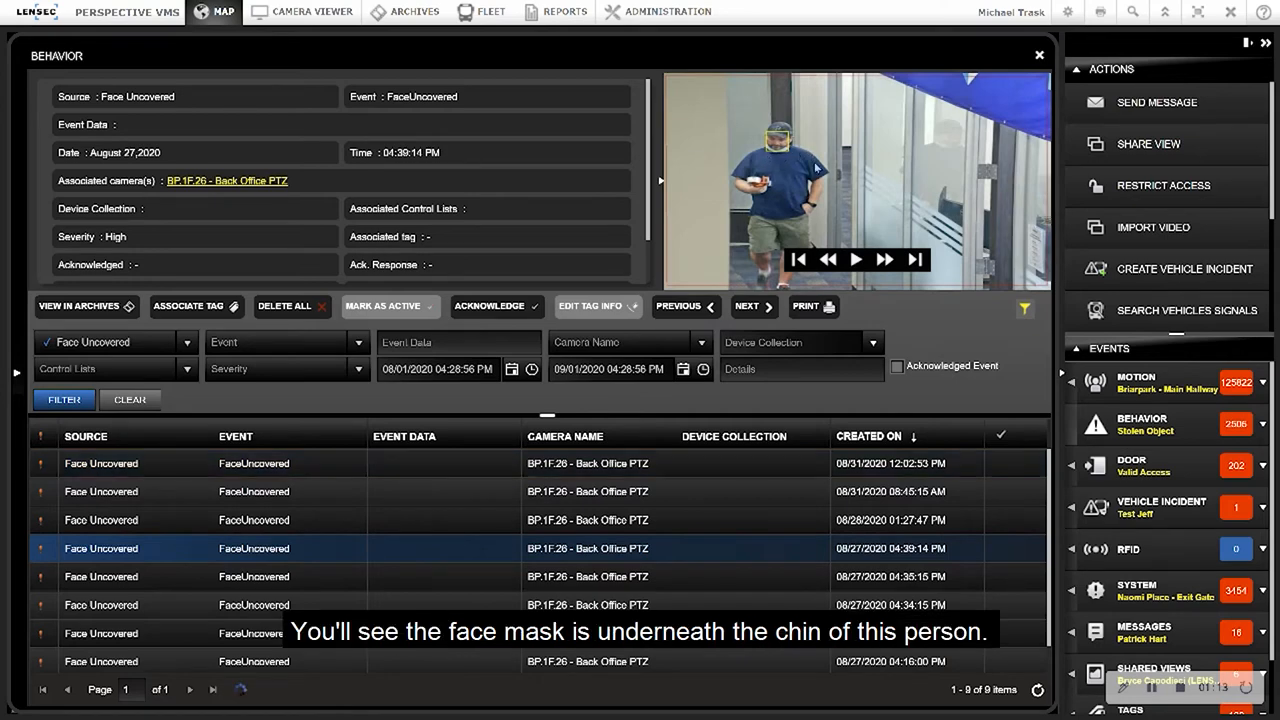
- Play the 08/27/2020 04:35:15 PM Face Uncovered clip from the Back Office PTZ camera
click(746, 306)
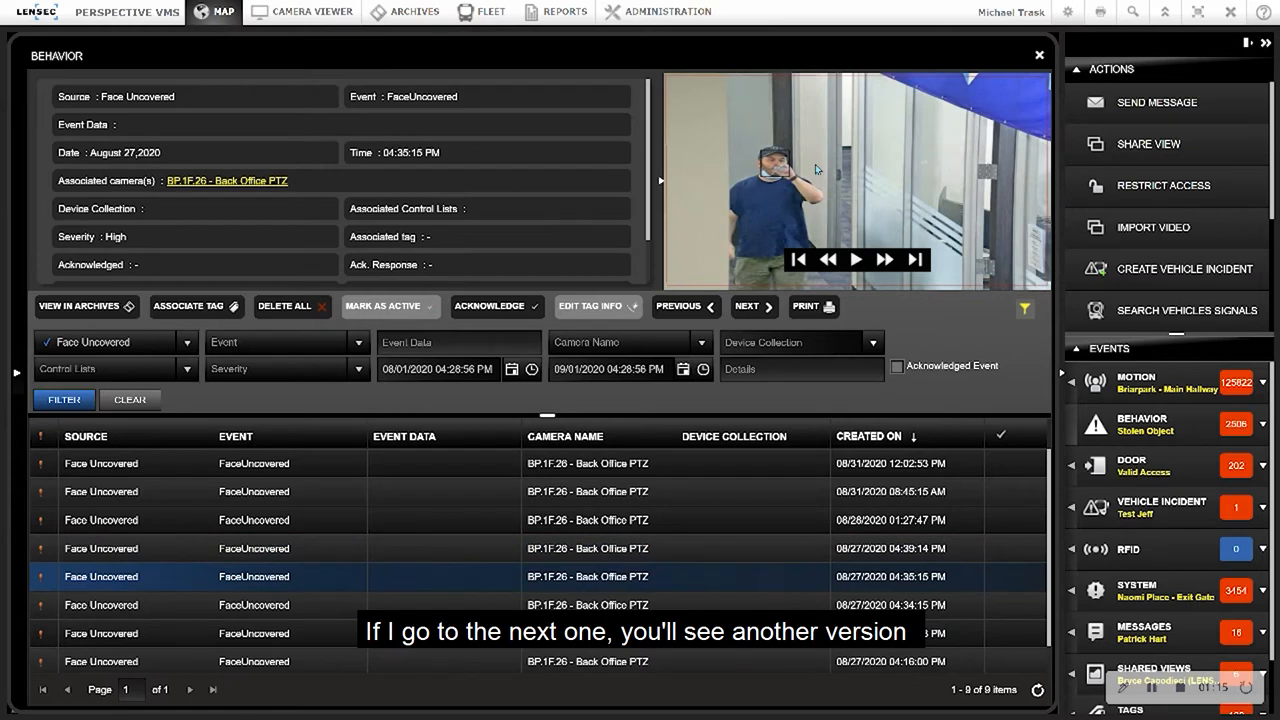
mouse_move(758, 180)
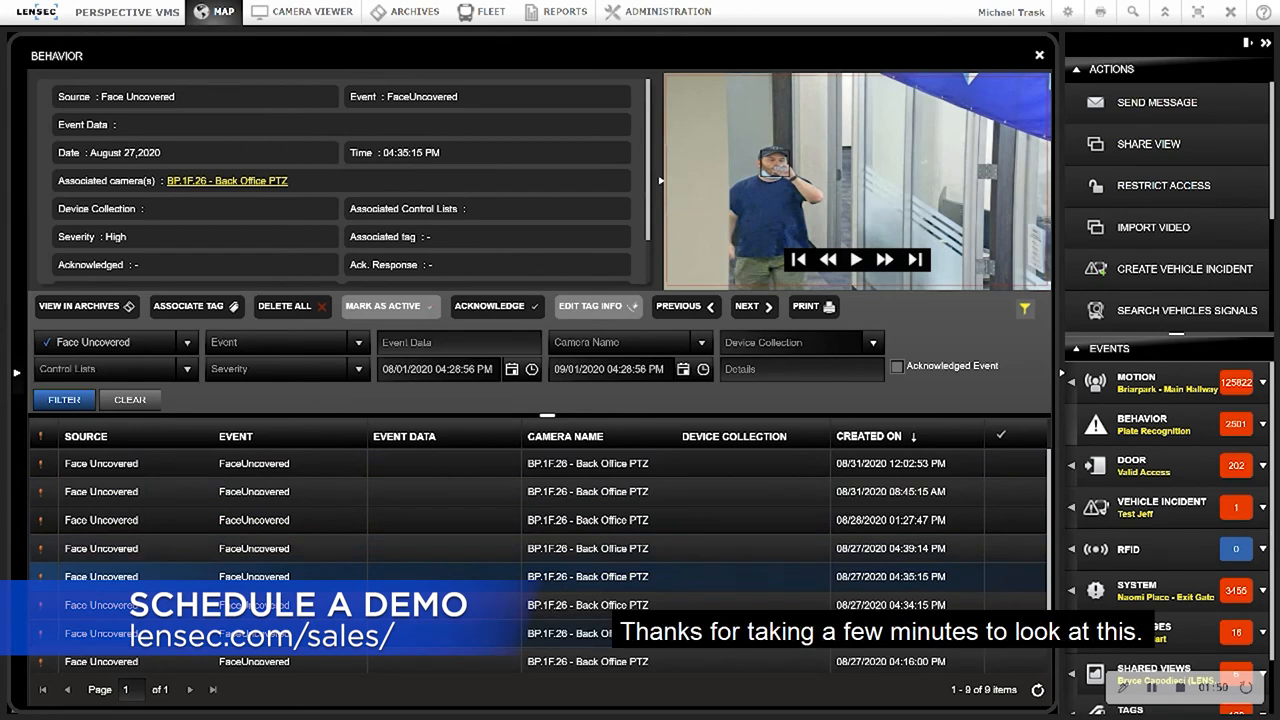
mouse_move(730, 588)
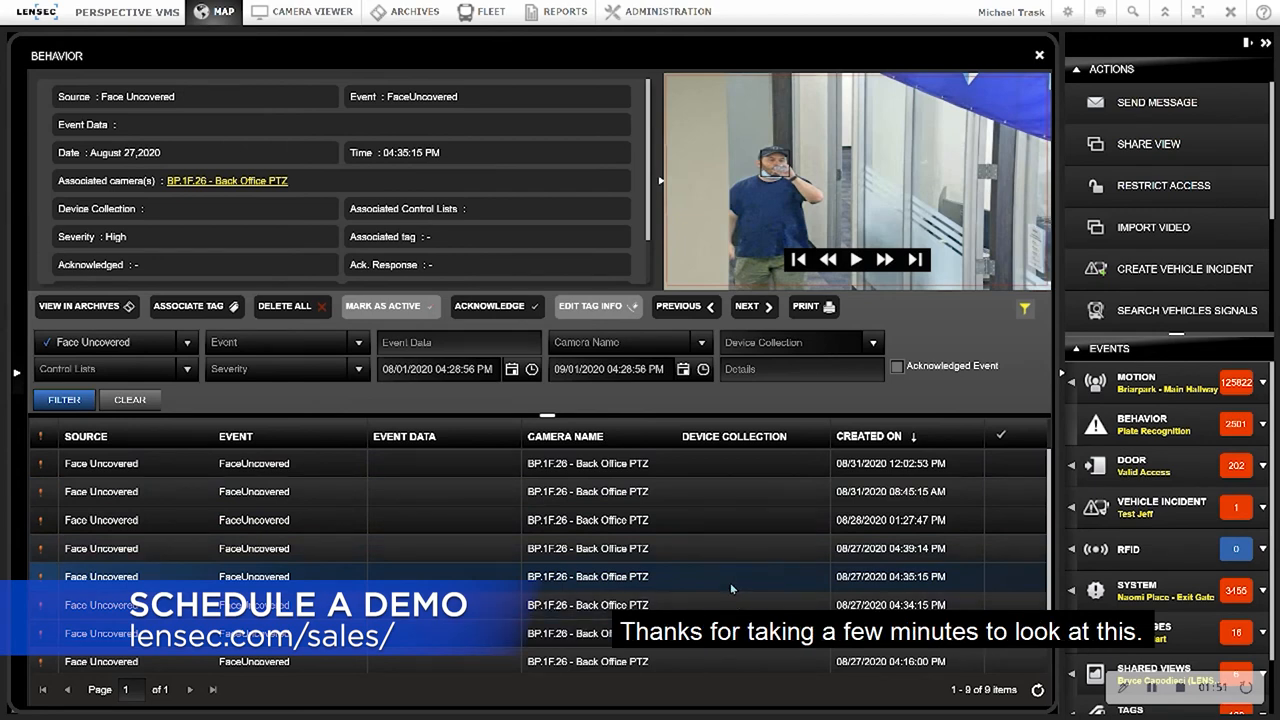